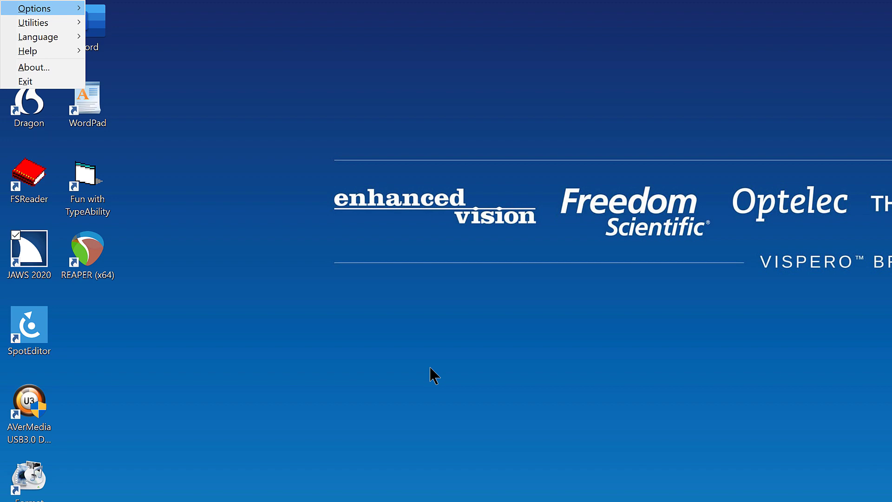
Expand the Options submenu in the JAWS menu toward the Voices settings
key(Right)
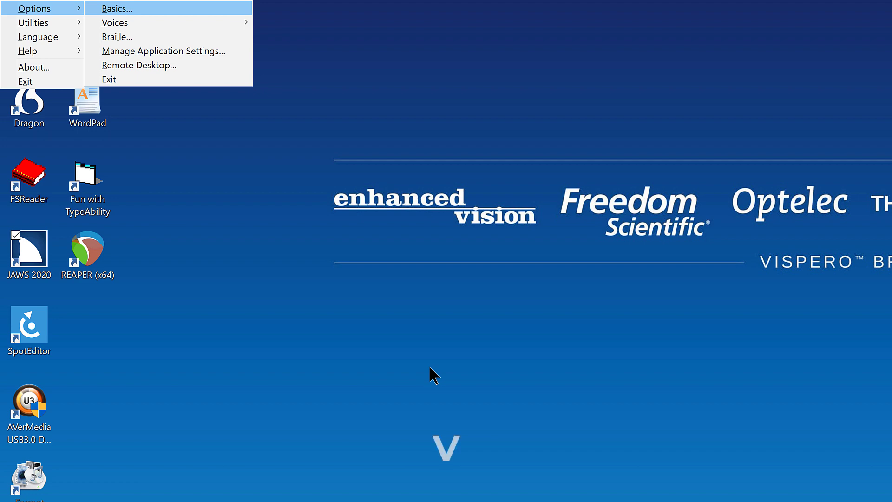
mouse_move(115, 23)
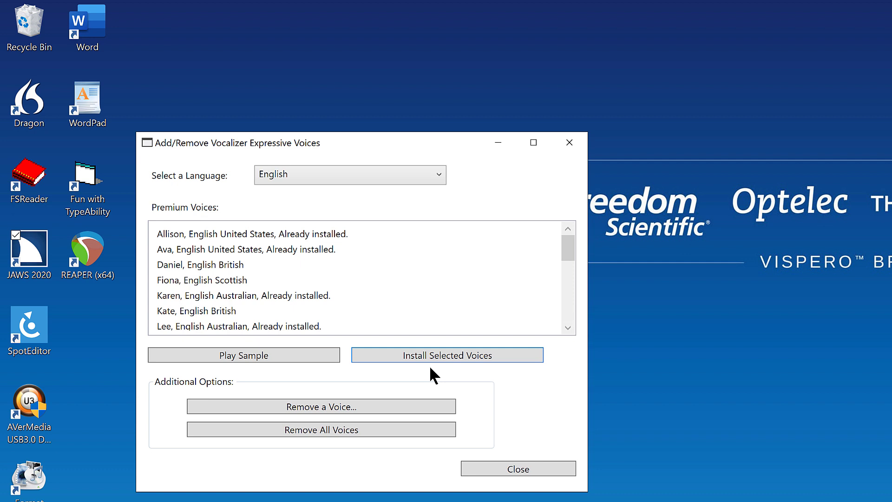
Play a sample of the Allison premium voice, then close the voice installer
key(Tab)
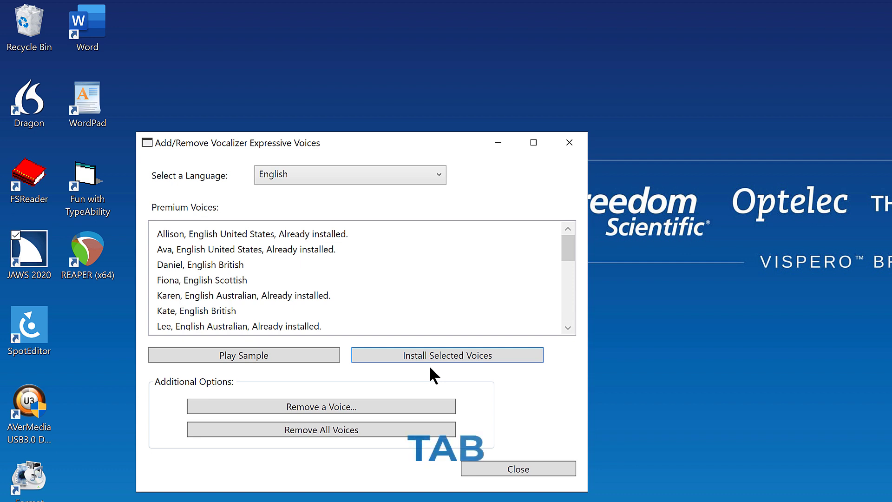
key(Tab)
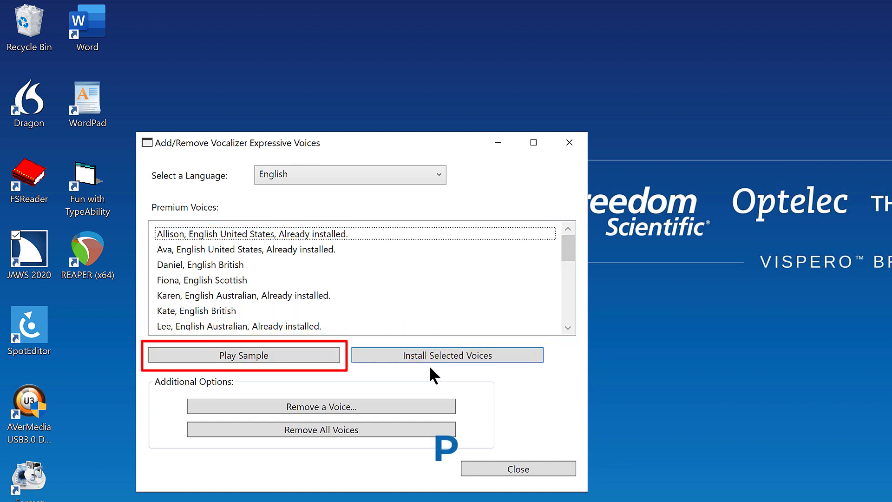
click(447, 355)
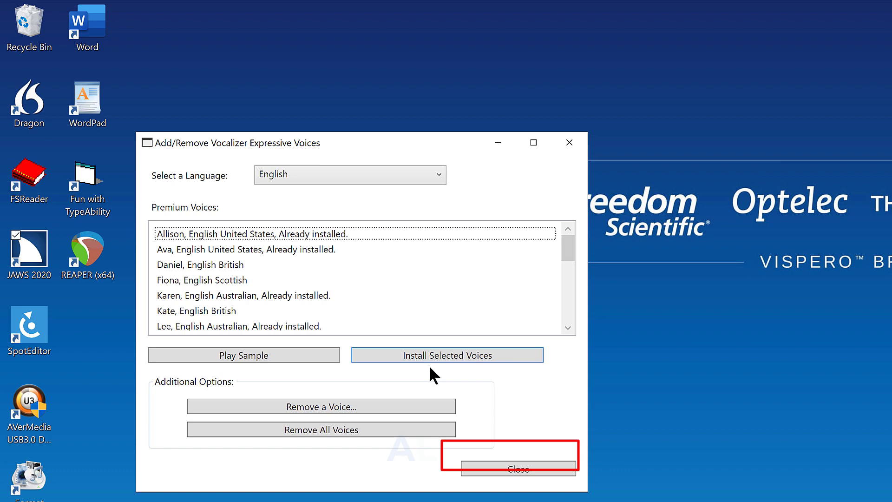
key(alt+c)
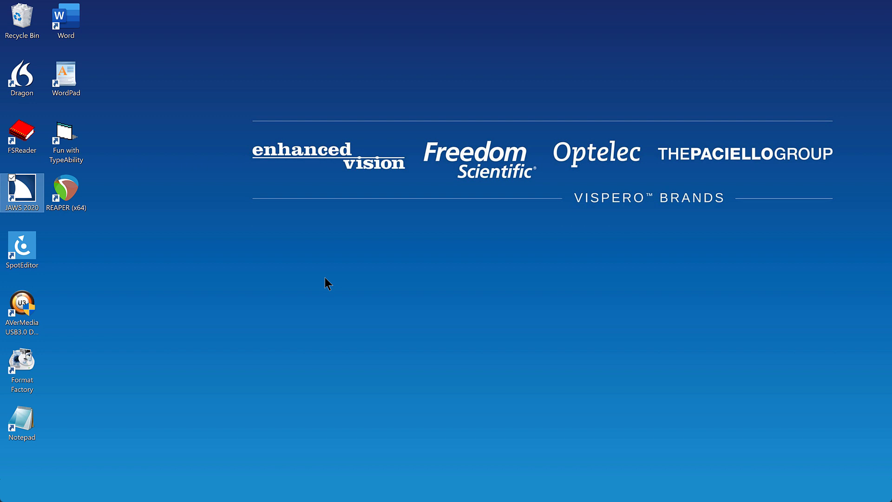
key(Insert+Ctrl+S)
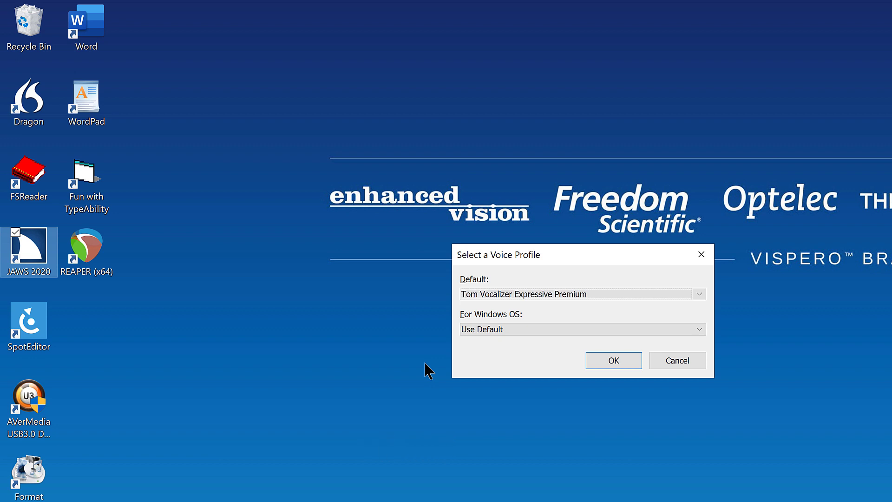
Confirm Tom Vocalizer Expressive Premium as the default voice profile with OK
click(613, 361)
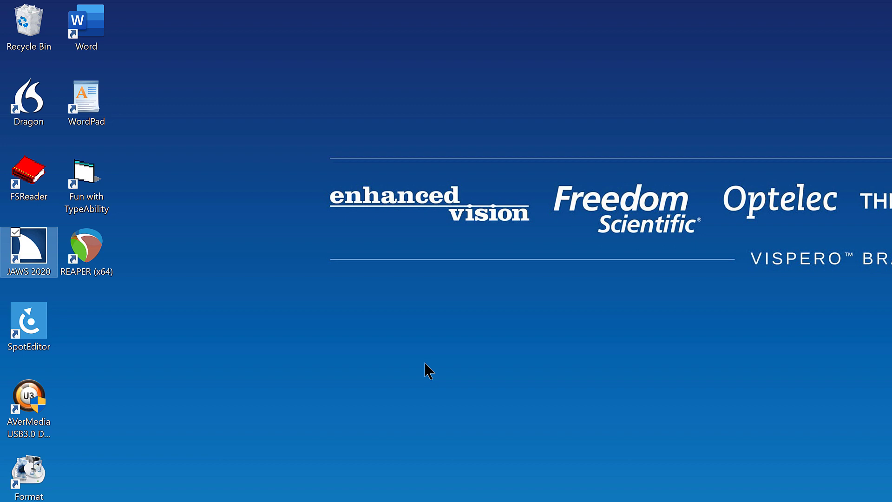
Reach Voice Adjustment from the JAWS menu via Options > Voices for the Tom profile
key(insert+j)
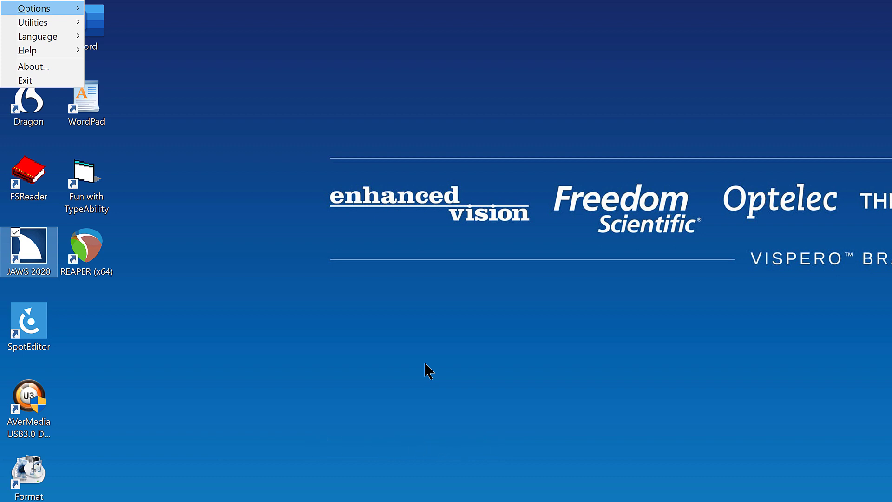
key(Right)
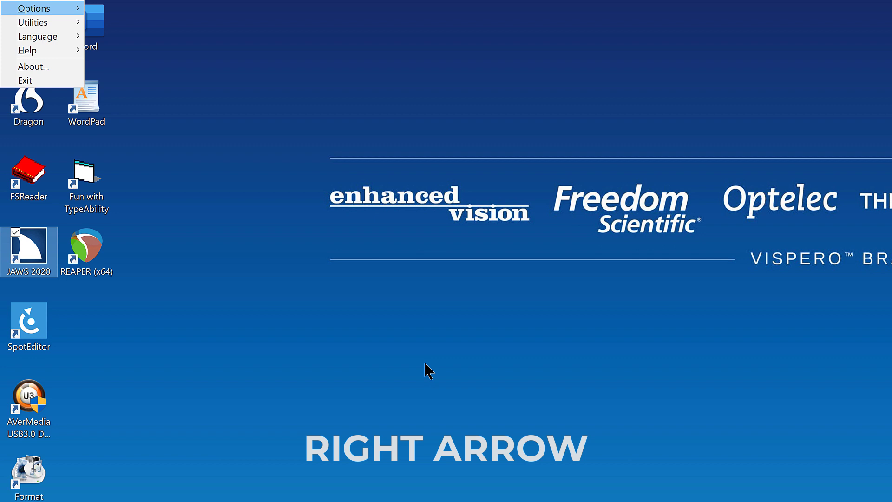
key(Right)
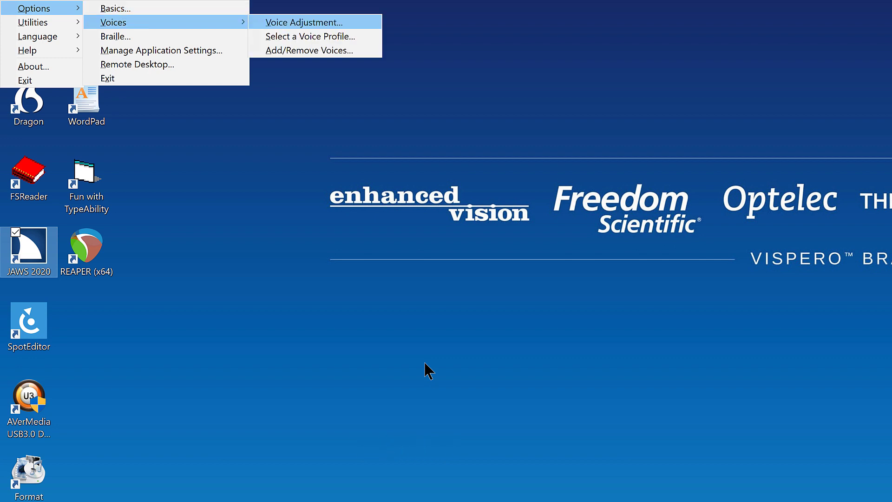
key(Enter)
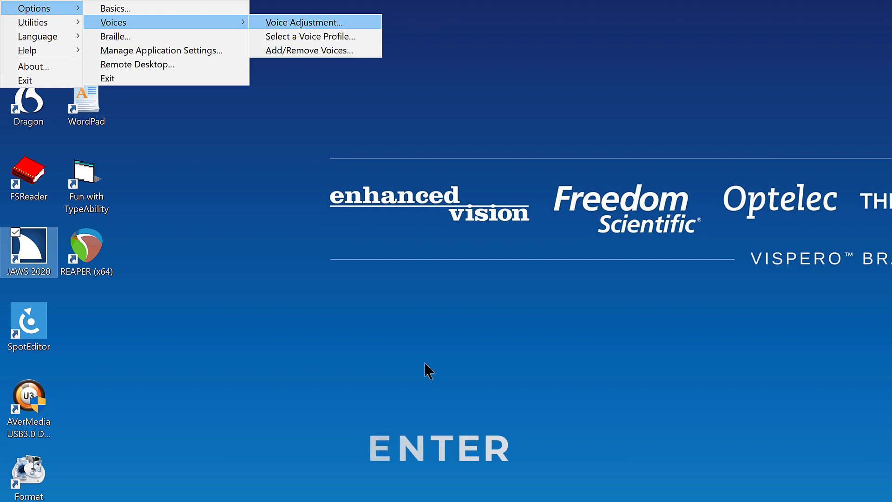
click(302, 22)
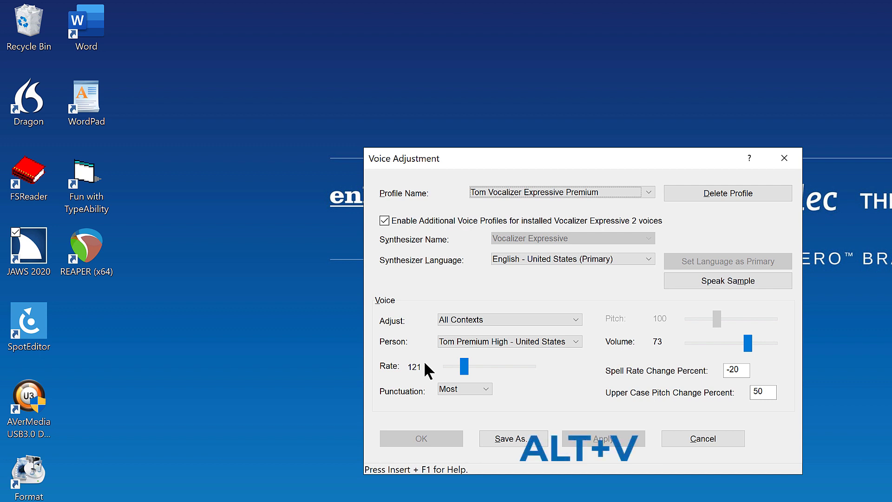
Change the Adjust context from All Contexts to JAWS Cursor Voice
click(508, 319)
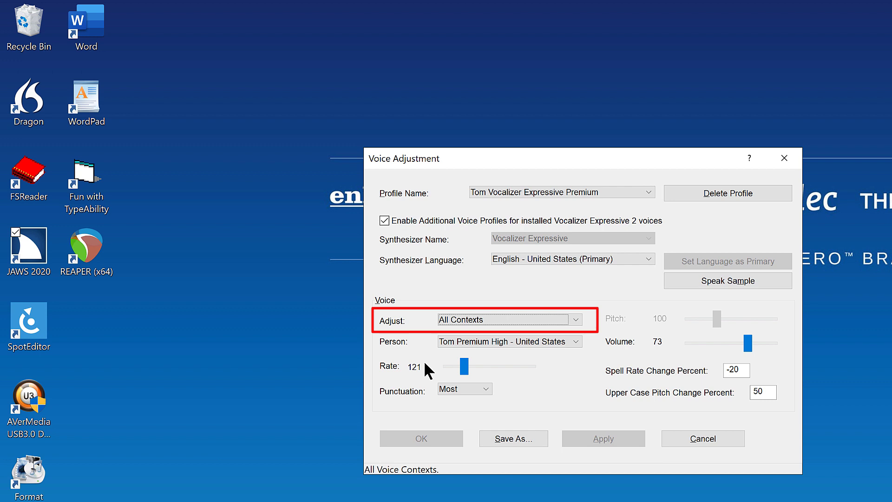
key(Down)
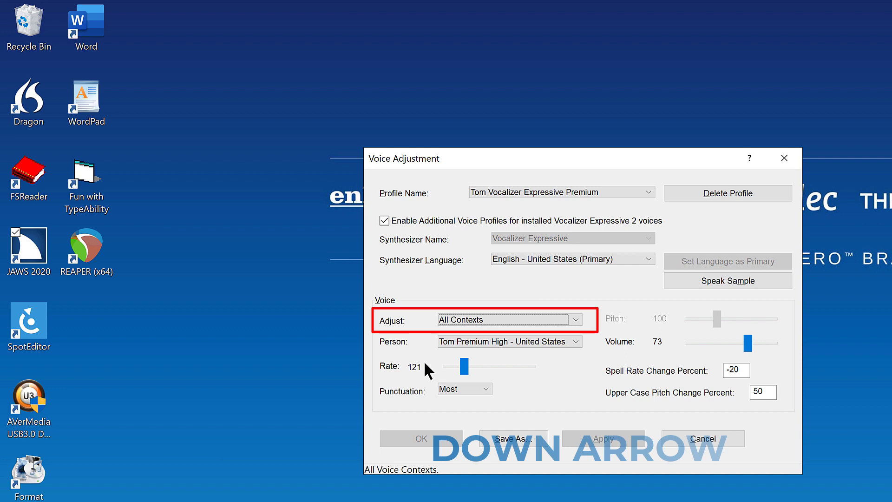
key(Down)
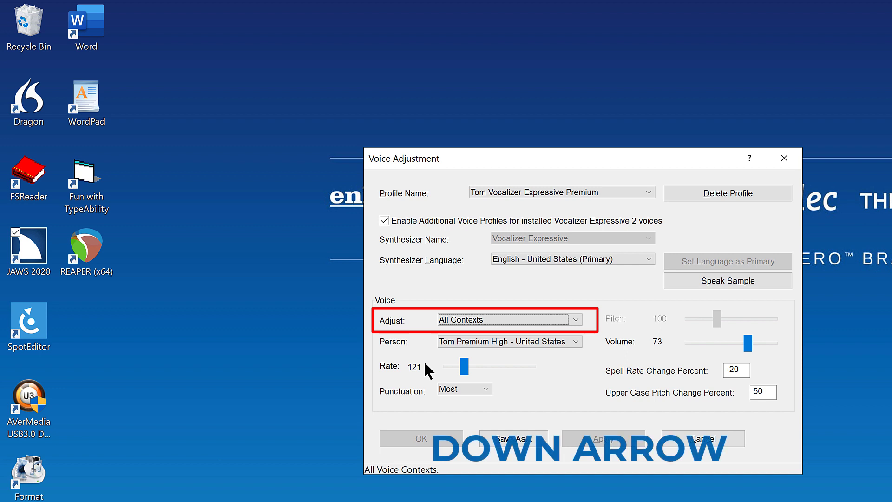
key(Down)
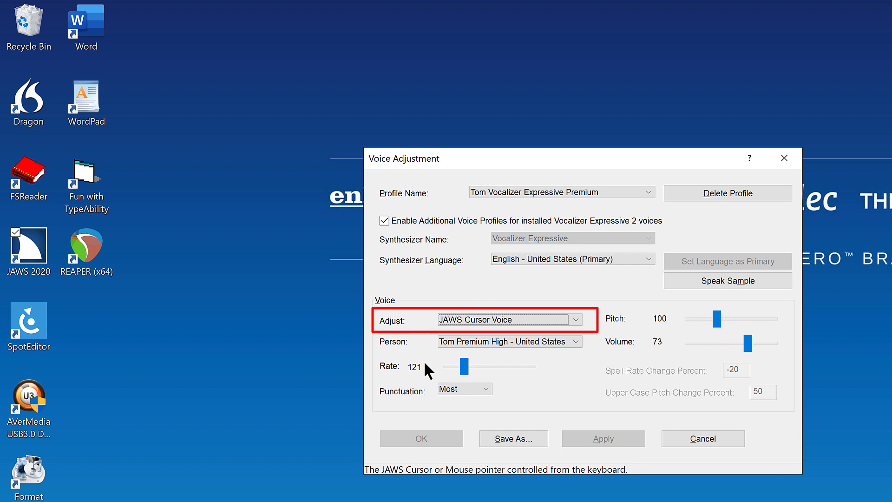
key(Tab)
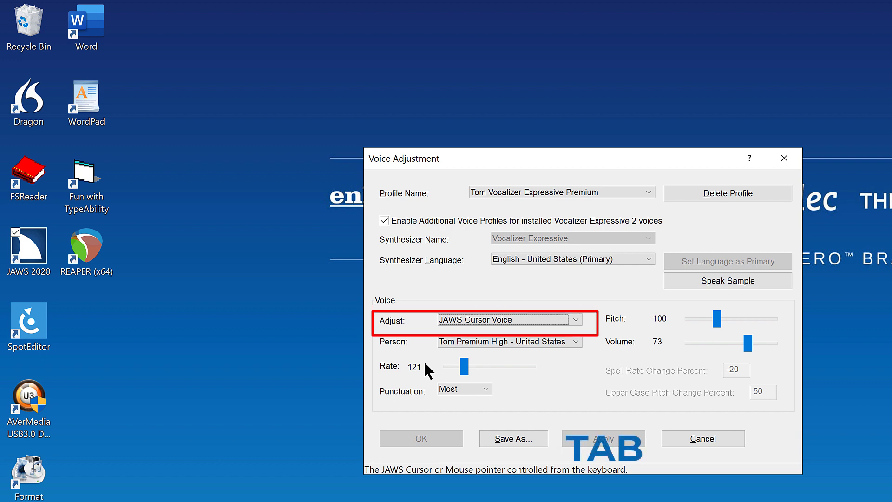
Set the Person to Zoe Premium High - United States, keeping rate 121, and reach OK
key(Tab)
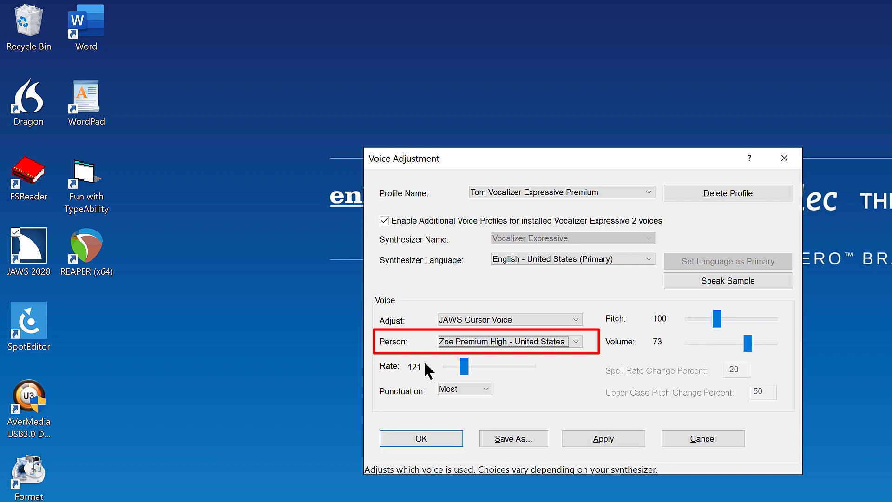
click(463, 366)
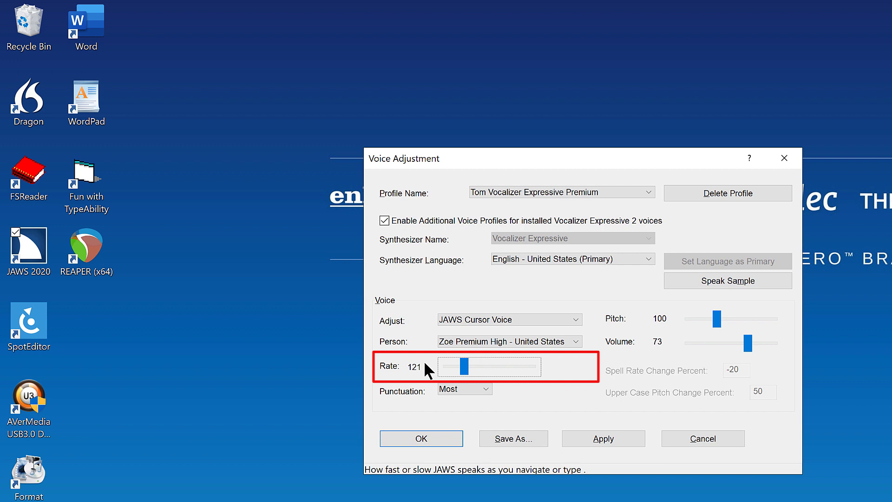
key(Tab)
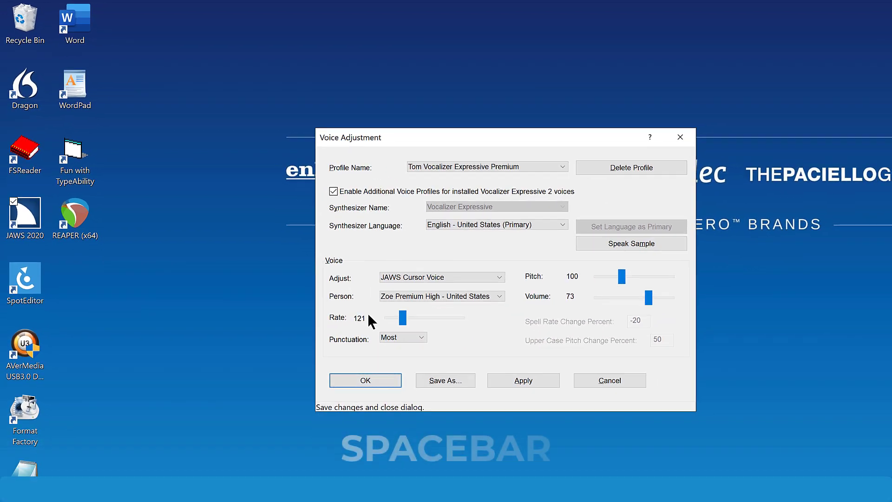
Save the JAWS Cursor Voice change with OK and return to the desktop
click(365, 380)
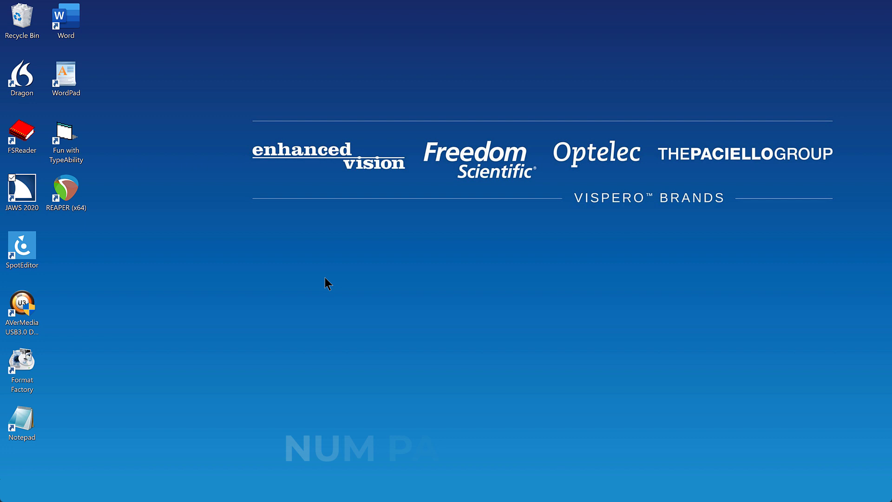
key(subtract)
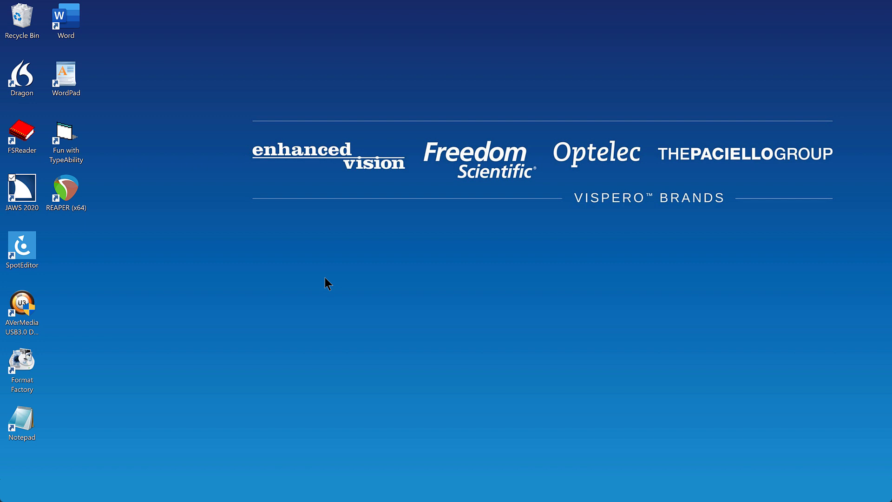
key(Insert+Ctrl+S)
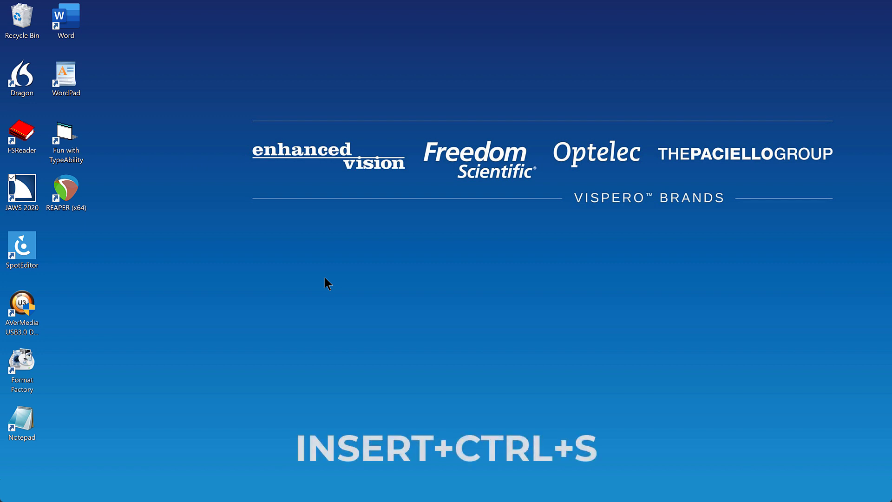